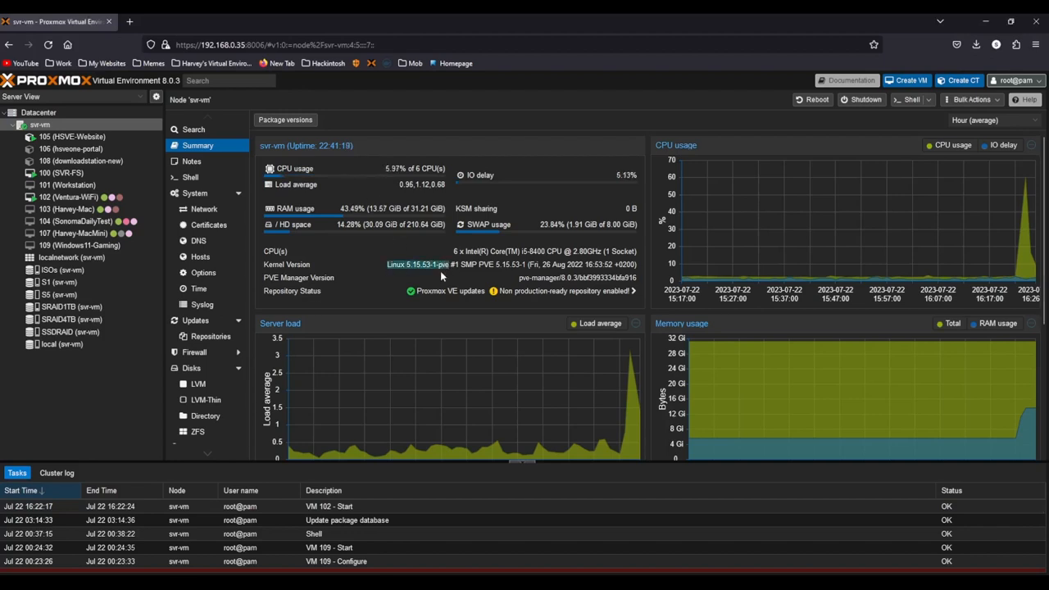
mouse_move(364, 451)
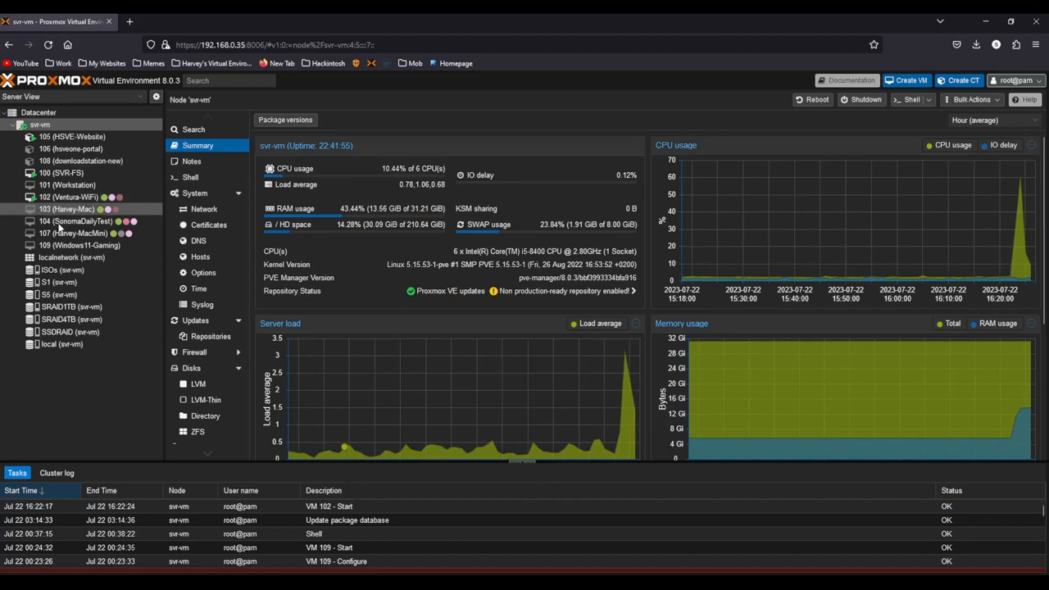
- Bring up the macOS VM's console from the Proxmox server tree
left_click(69, 196)
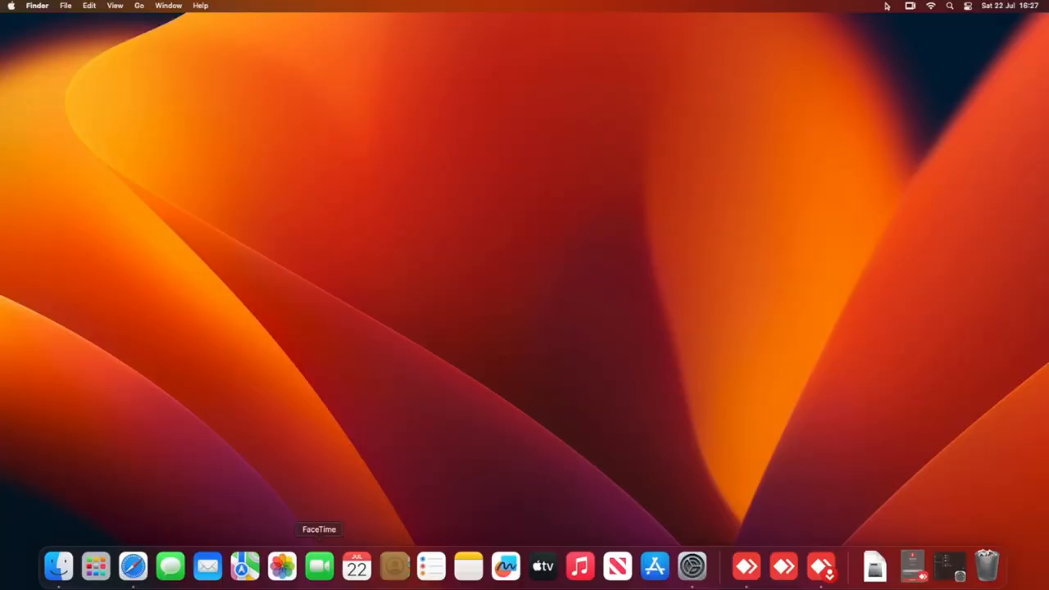
- Shut down the virtual Mac from the Apple menu and dismiss the Session Closed notice
left_click(11, 7)
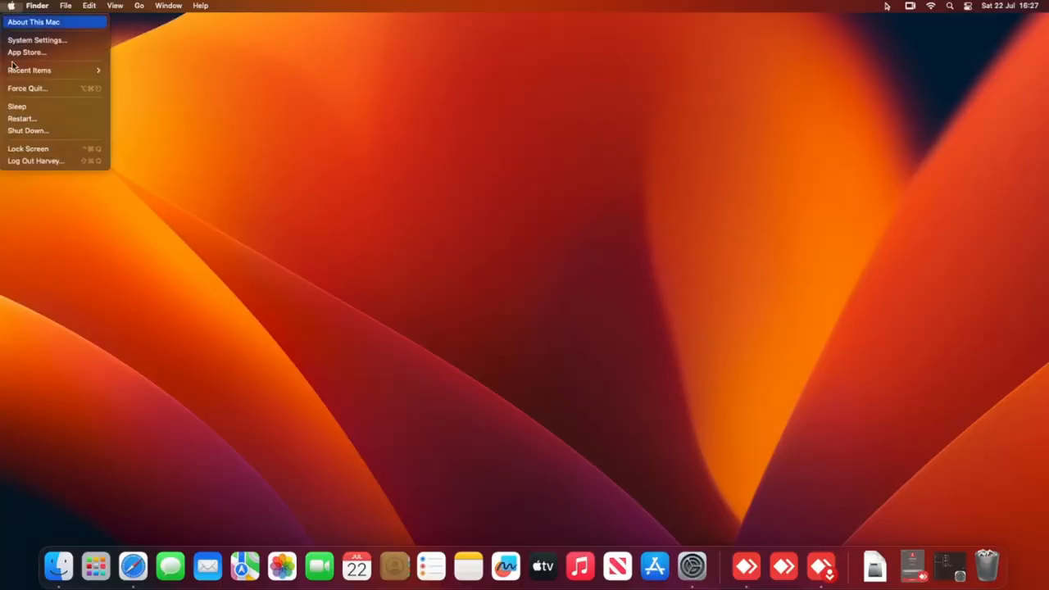
left_click(28, 131)
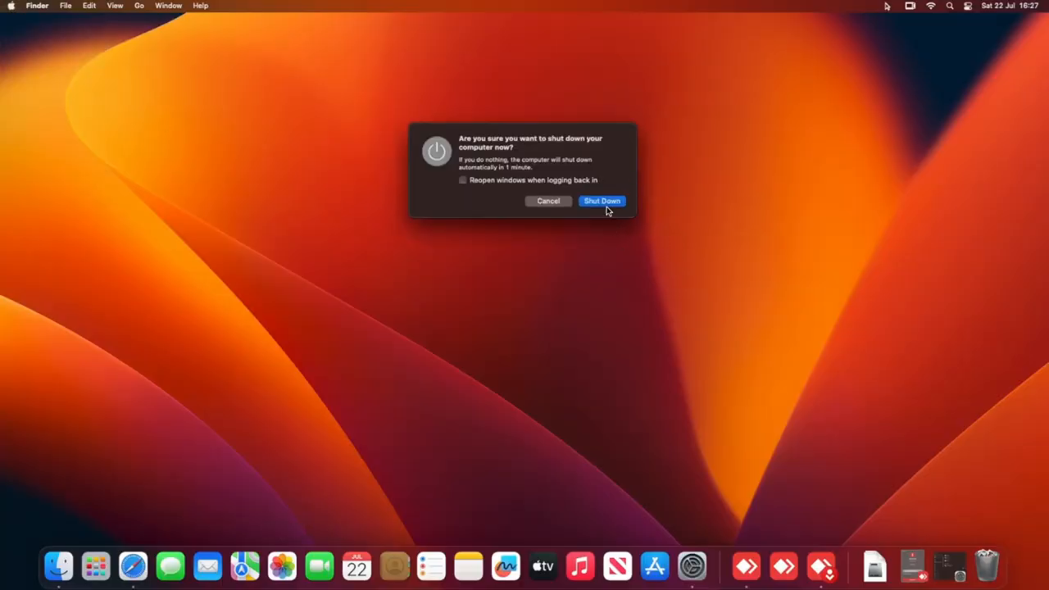
left_click(602, 200)
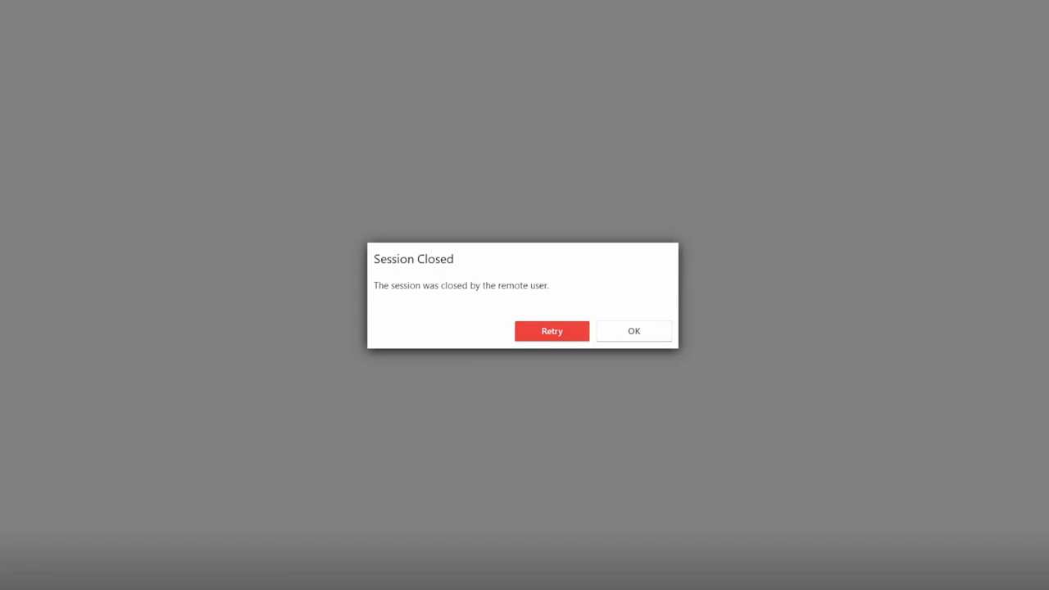
left_click(633, 331)
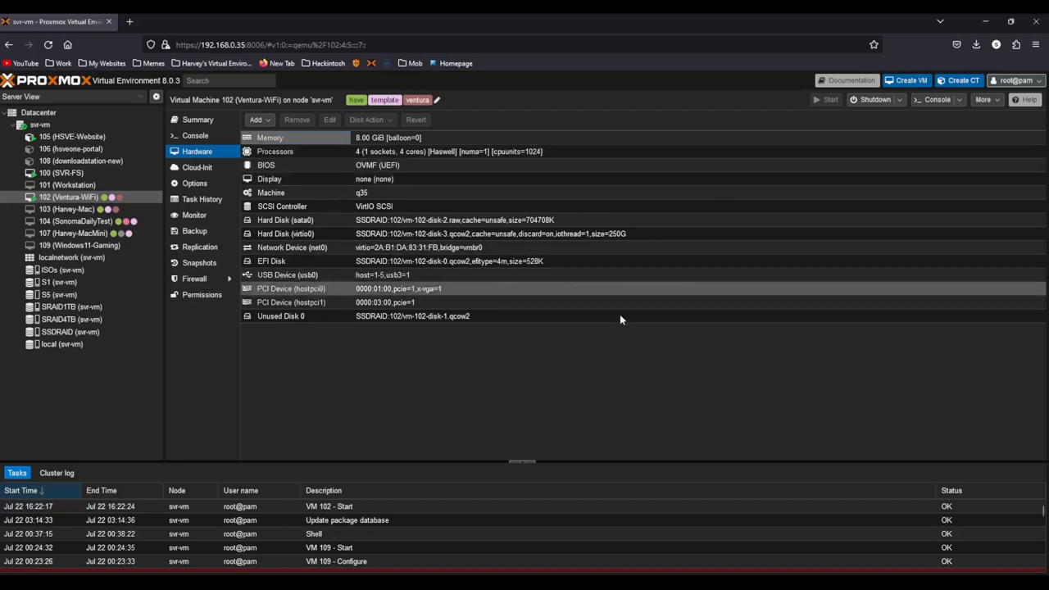
- Check the VM shows as stopped, then begin adding a USB Device under its Hardware
left_click(197, 119)
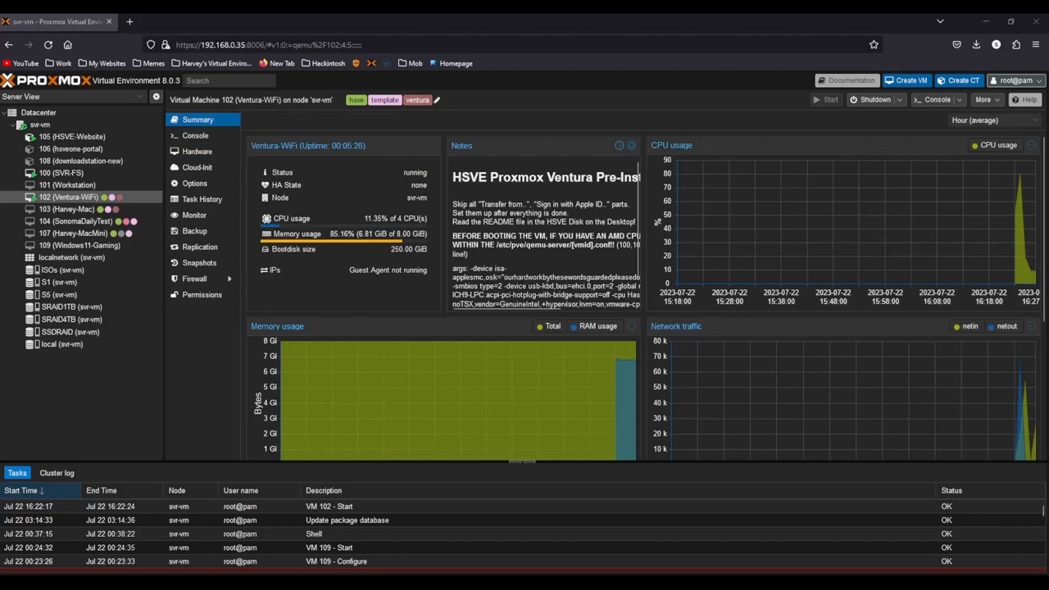
left_click(872, 100)
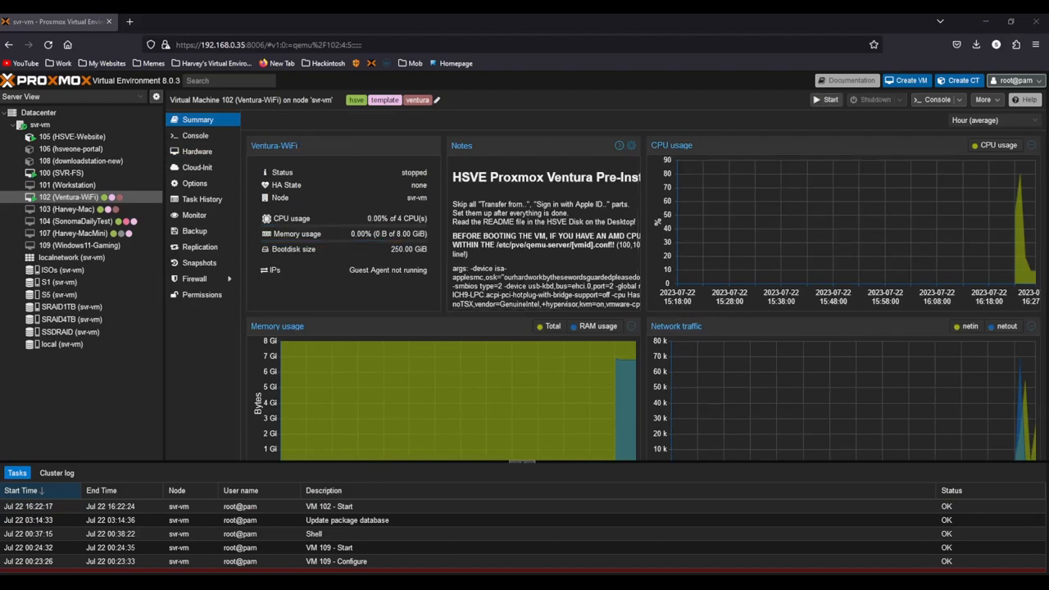
mouse_move(196, 167)
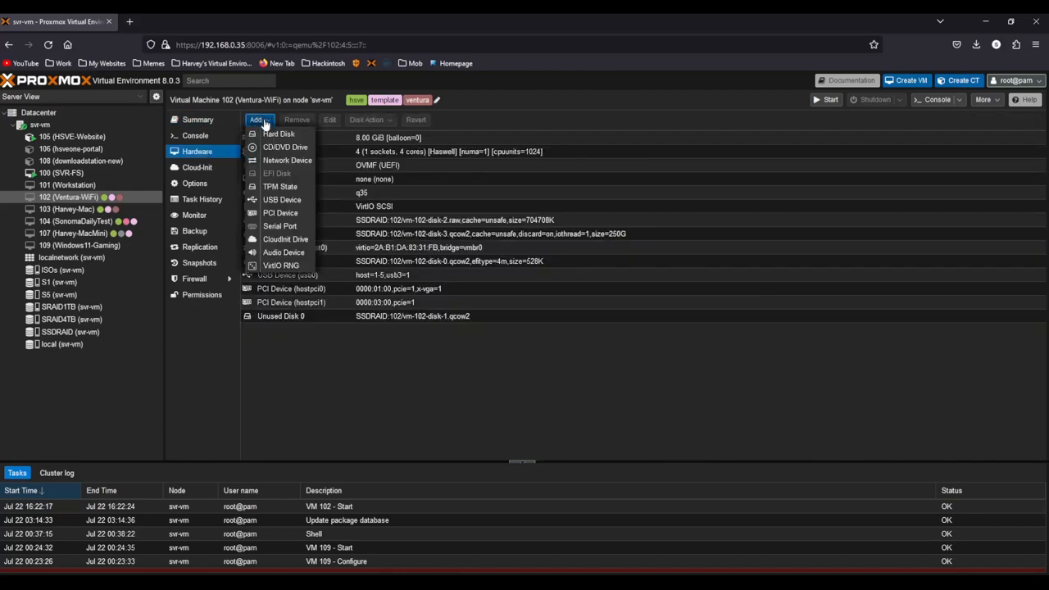
left_click(282, 200)
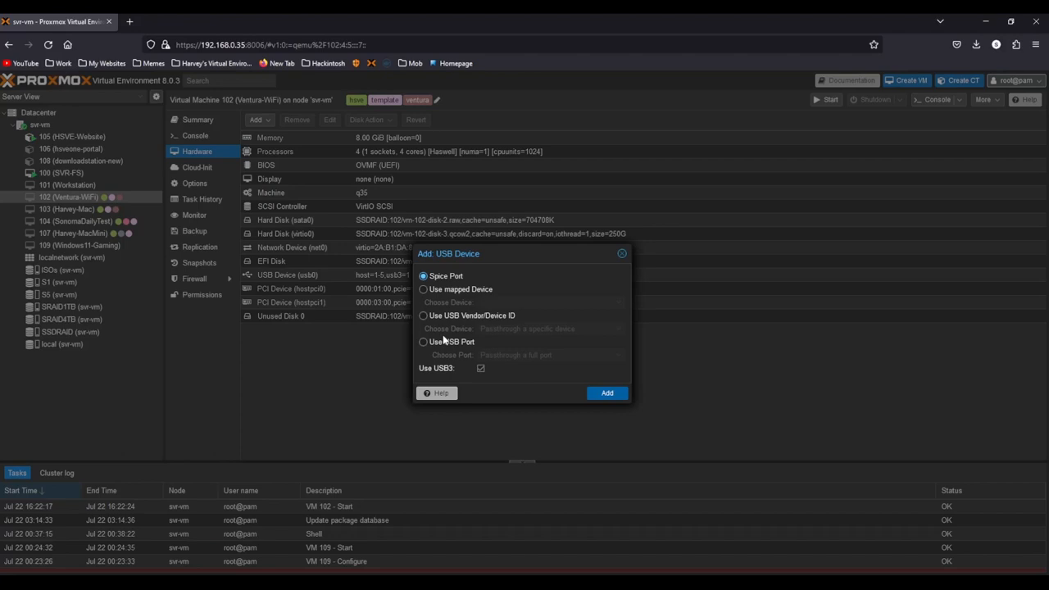
mouse_move(461, 330)
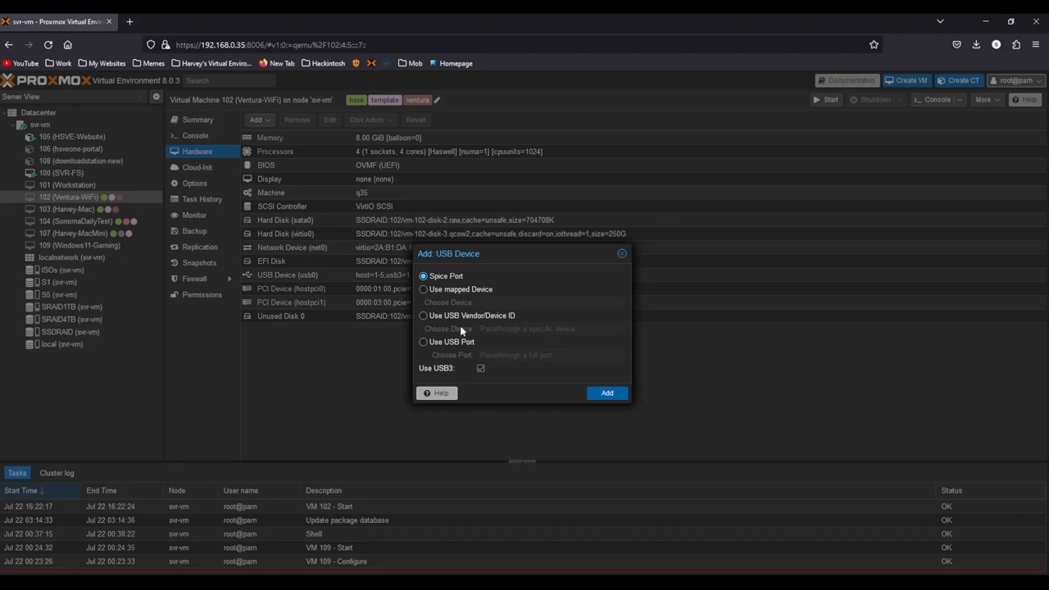
mouse_move(466, 343)
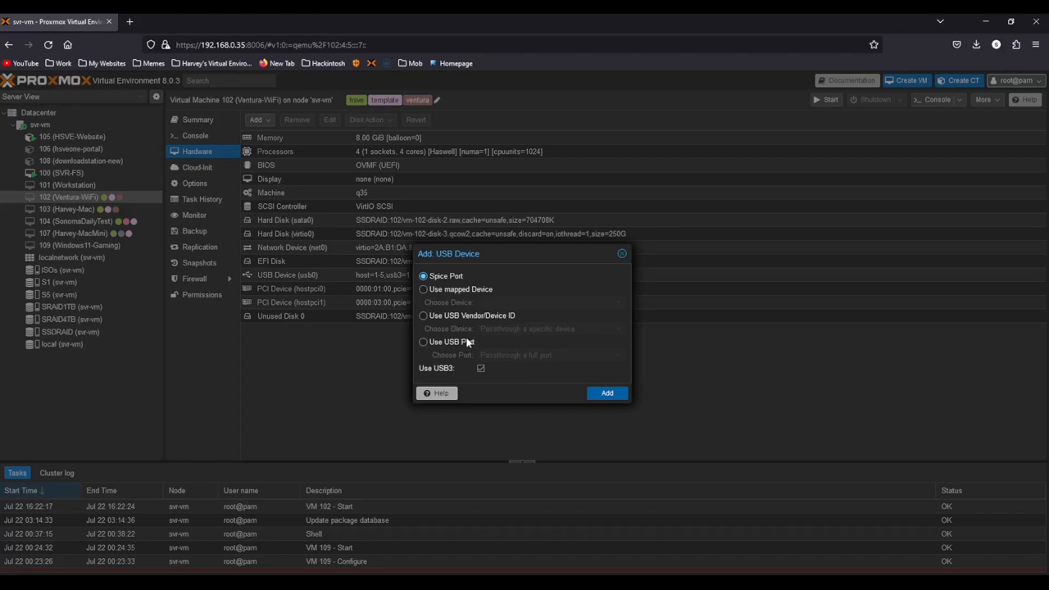
- Add the Bluetooth USB Host Controller via Use USB Port and start the VM
left_click(423, 342)
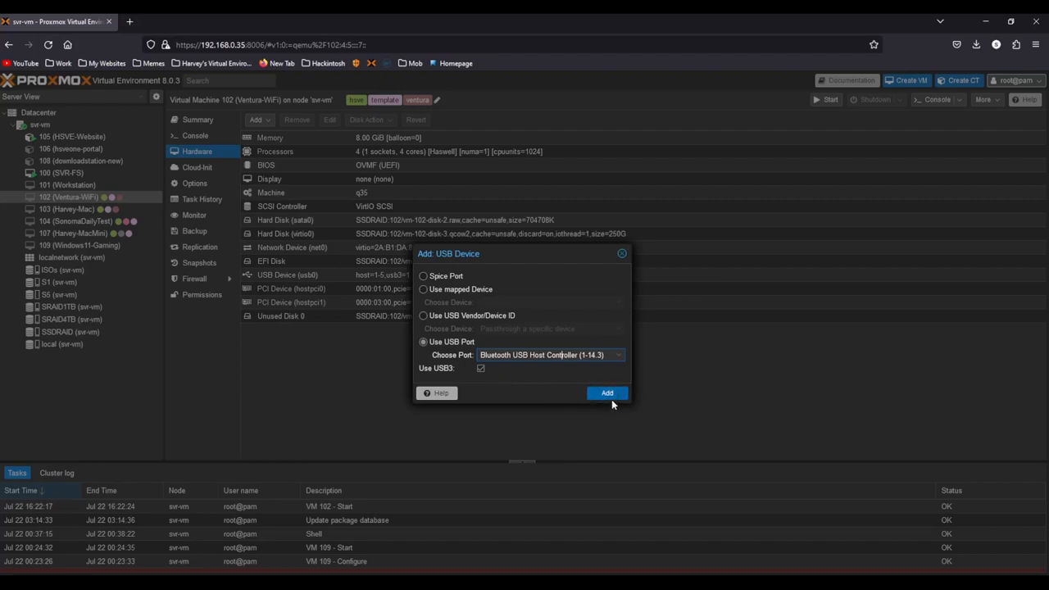
left_click(607, 393)
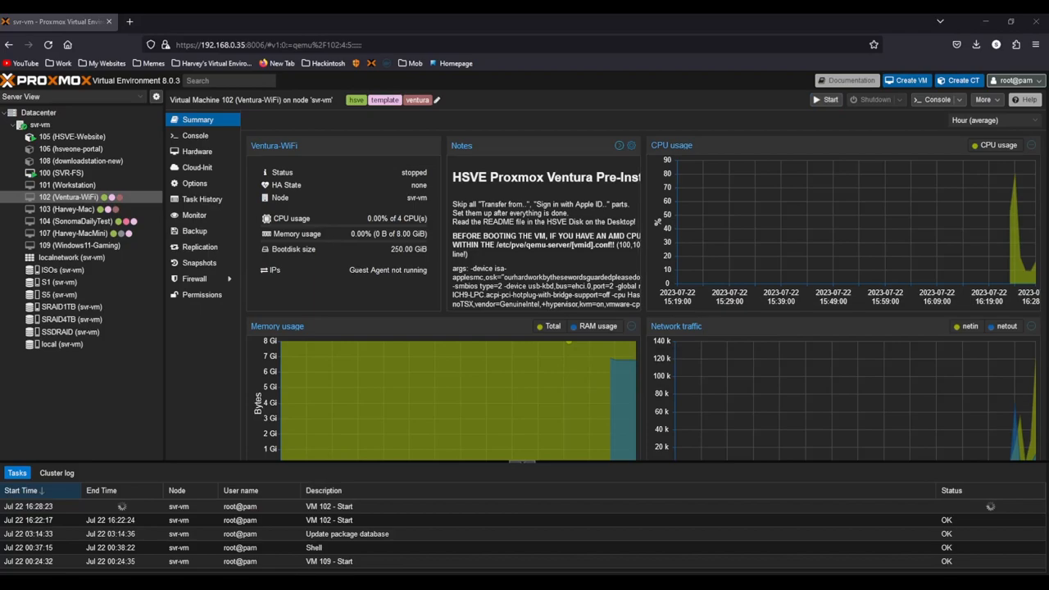
left_click(828, 100)
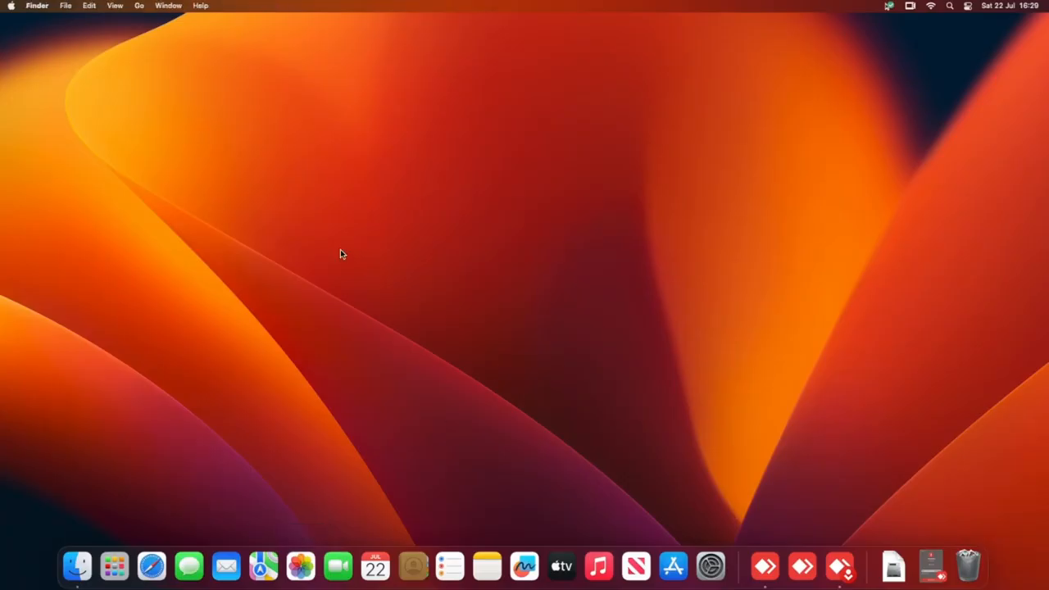
- View About This Mac (iMac Pro, Ventura 13.4) and close it
left_click(12, 6)
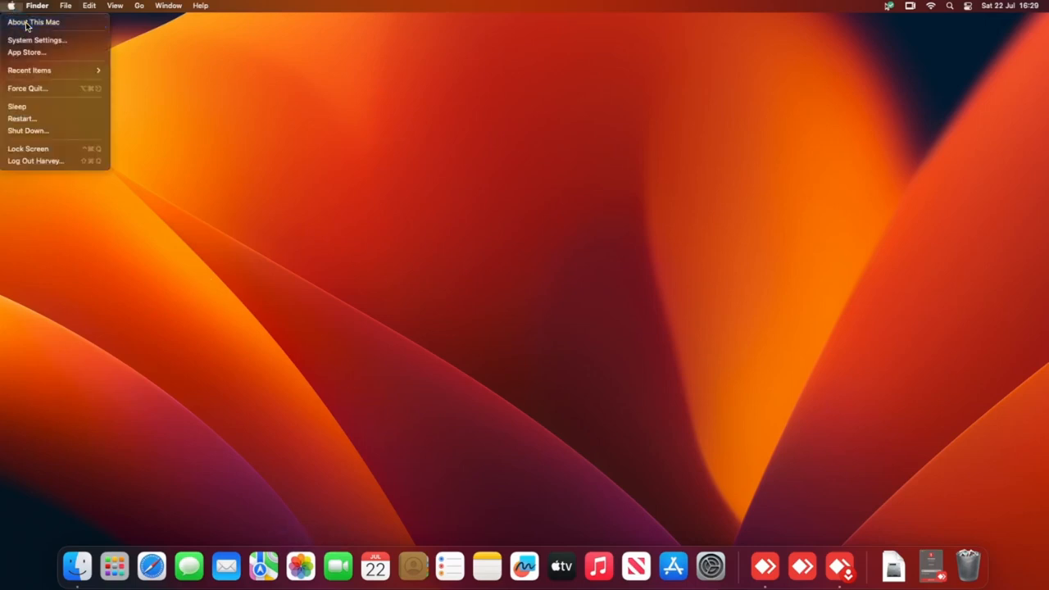
left_click(646, 239)
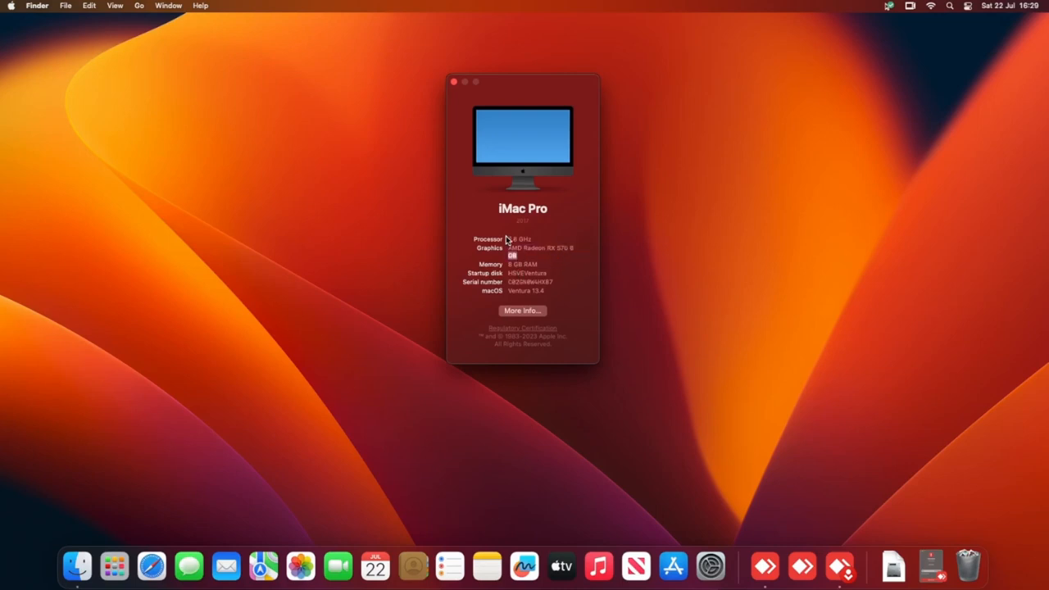
mouse_move(492, 202)
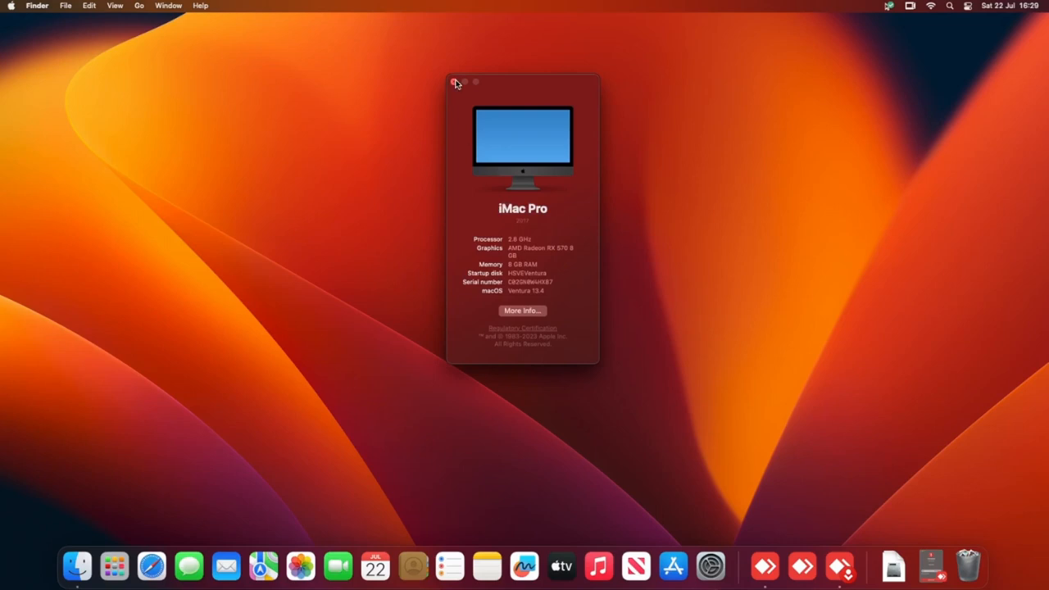
left_click(455, 82)
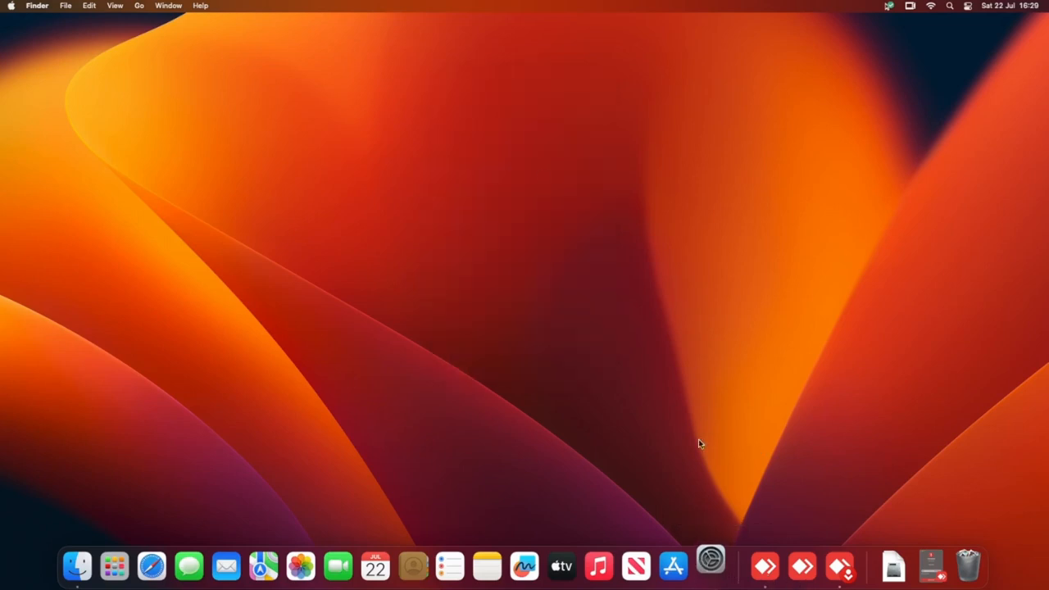
- Show the Bluetooth pane in System Settings with Bluetooth on and searching
left_click(709, 565)
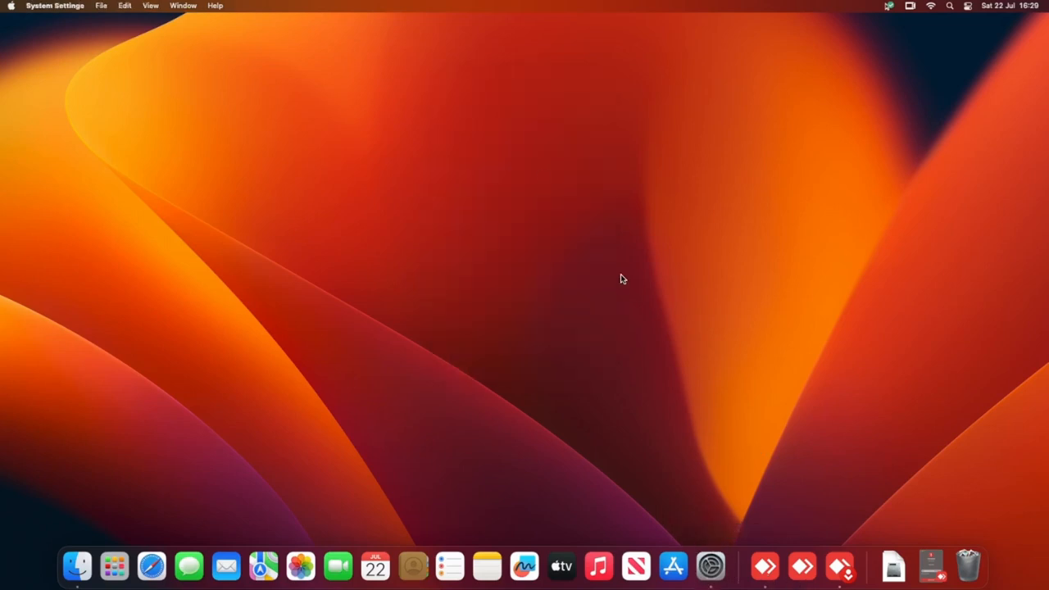
left_click(710, 568)
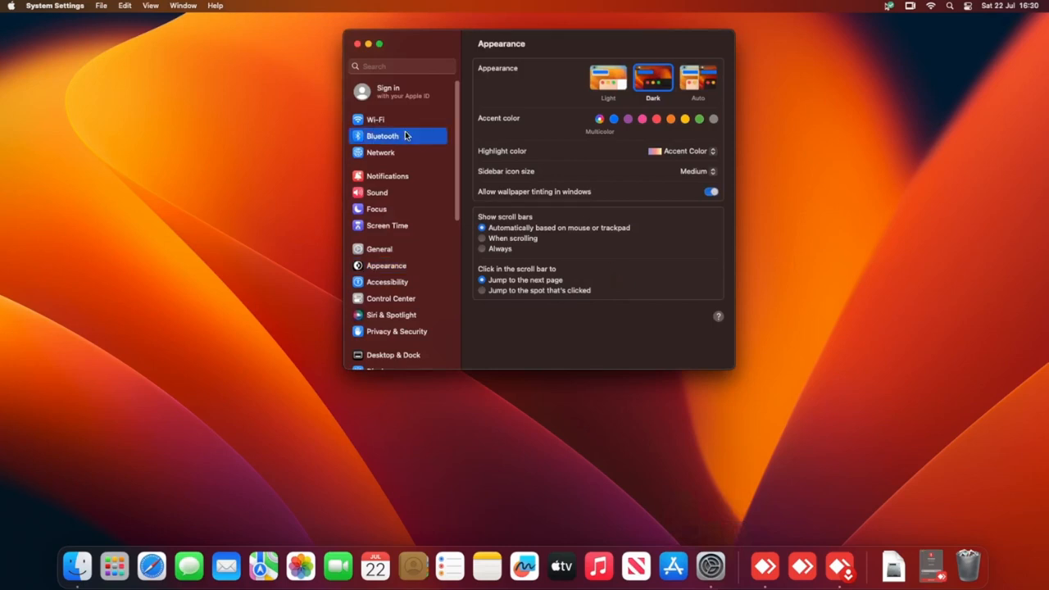
left_click(382, 134)
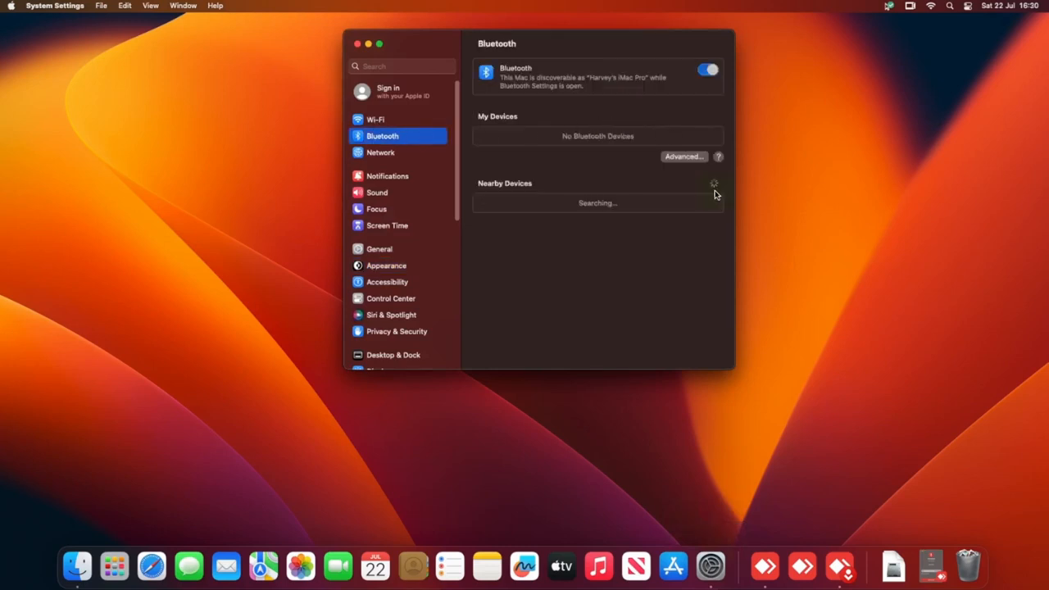
mouse_move(626, 328)
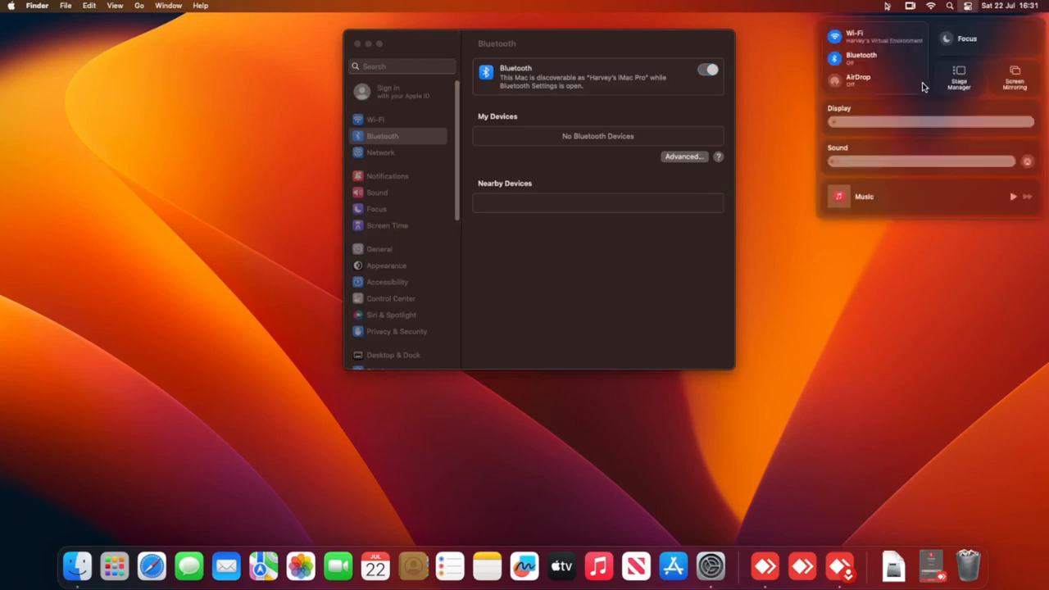
- Set AirDrop to Contacts Only in Control Center and close the overlay
left_click(857, 79)
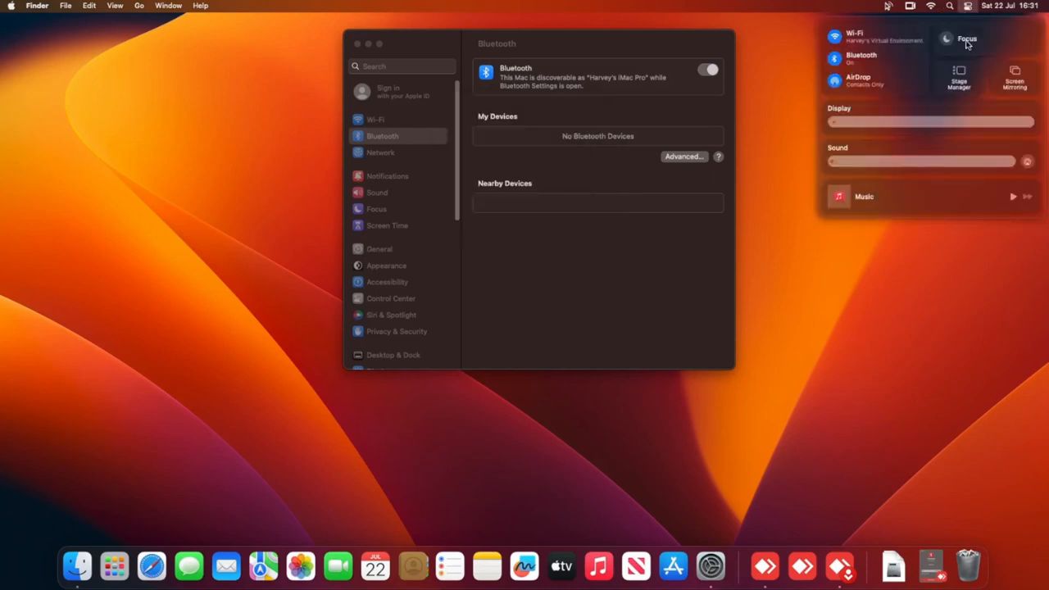
left_click(857, 79)
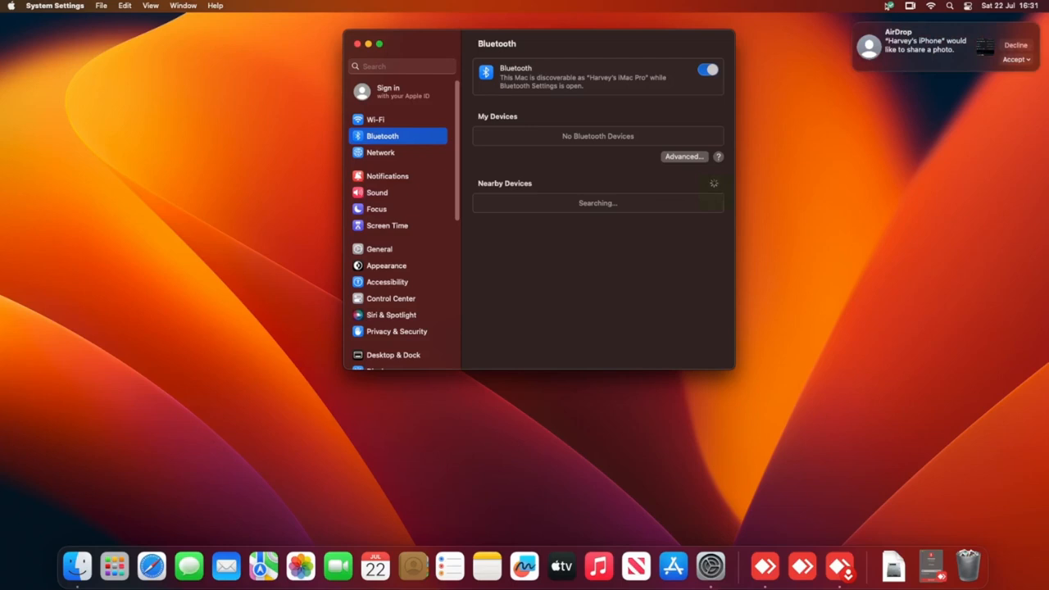
- Accept the incoming AirDrop photo so it opens in Preview
left_click(1026, 59)
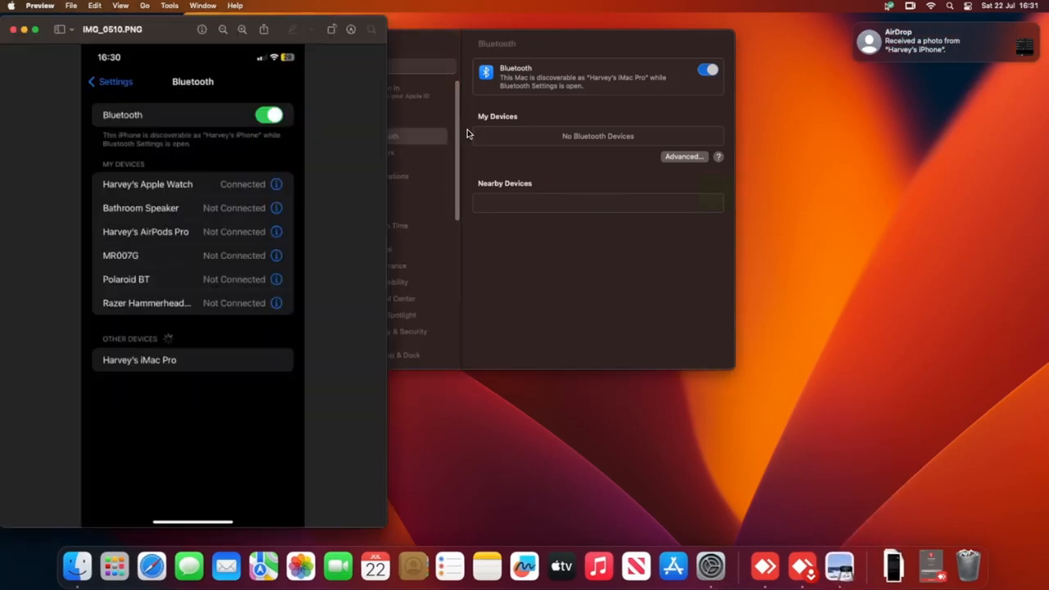
mouse_move(385, 22)
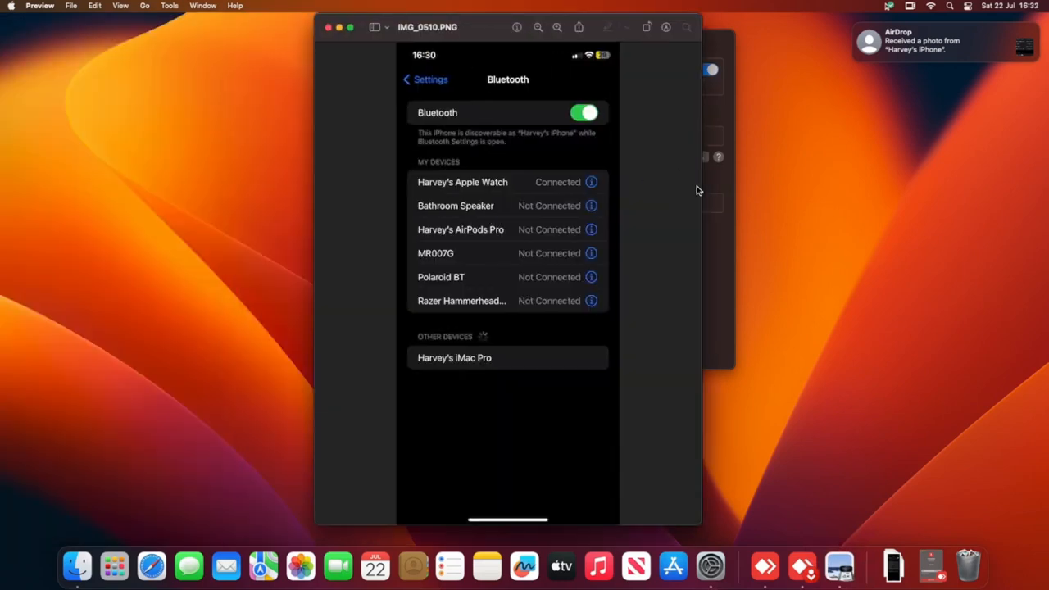
mouse_move(356, 540)
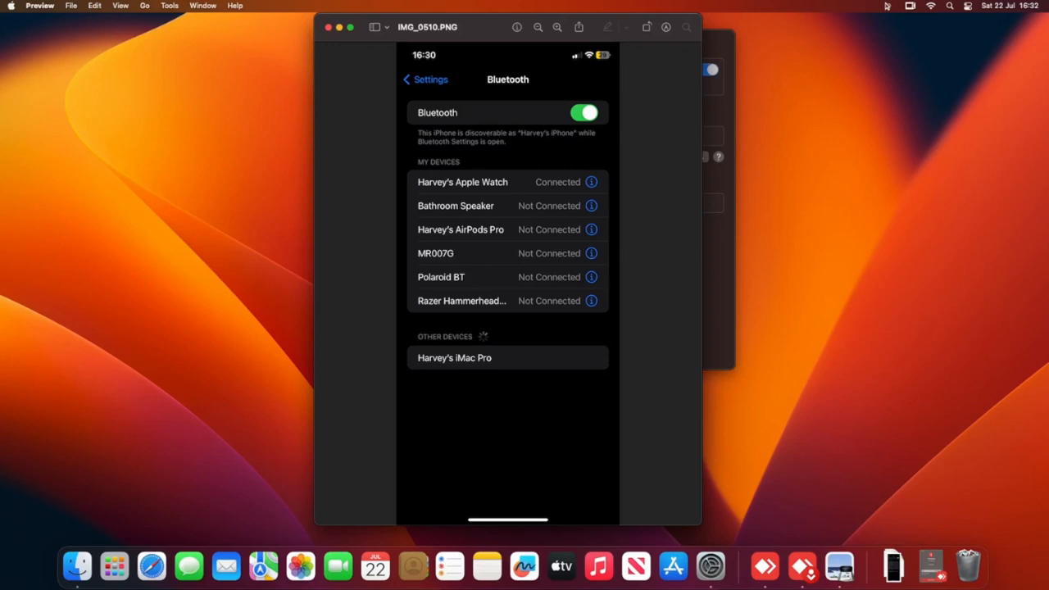
mouse_move(888, 7)
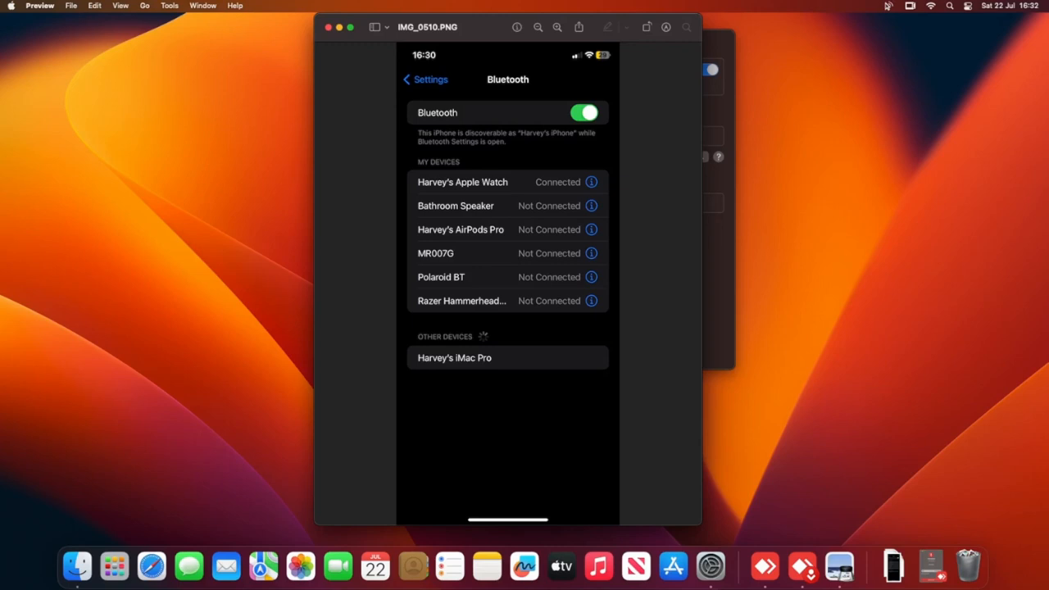